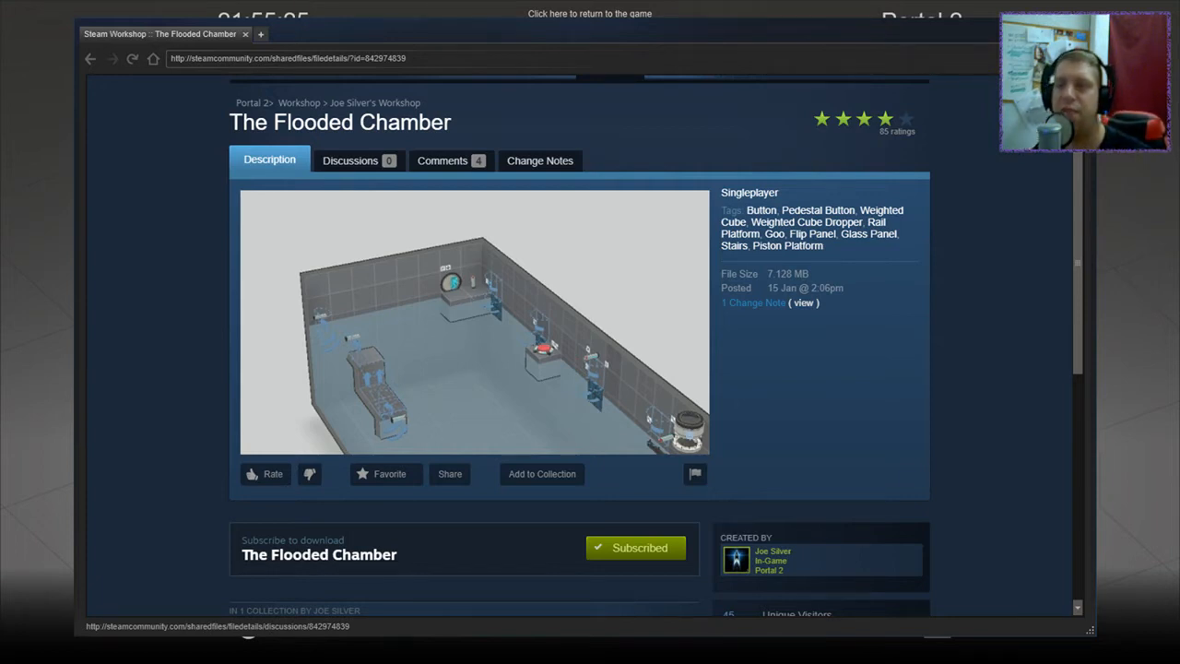
# Step: Fire a portal to trigger the switch and reach the grated platform by the red button
pyautogui.scroll(-3)
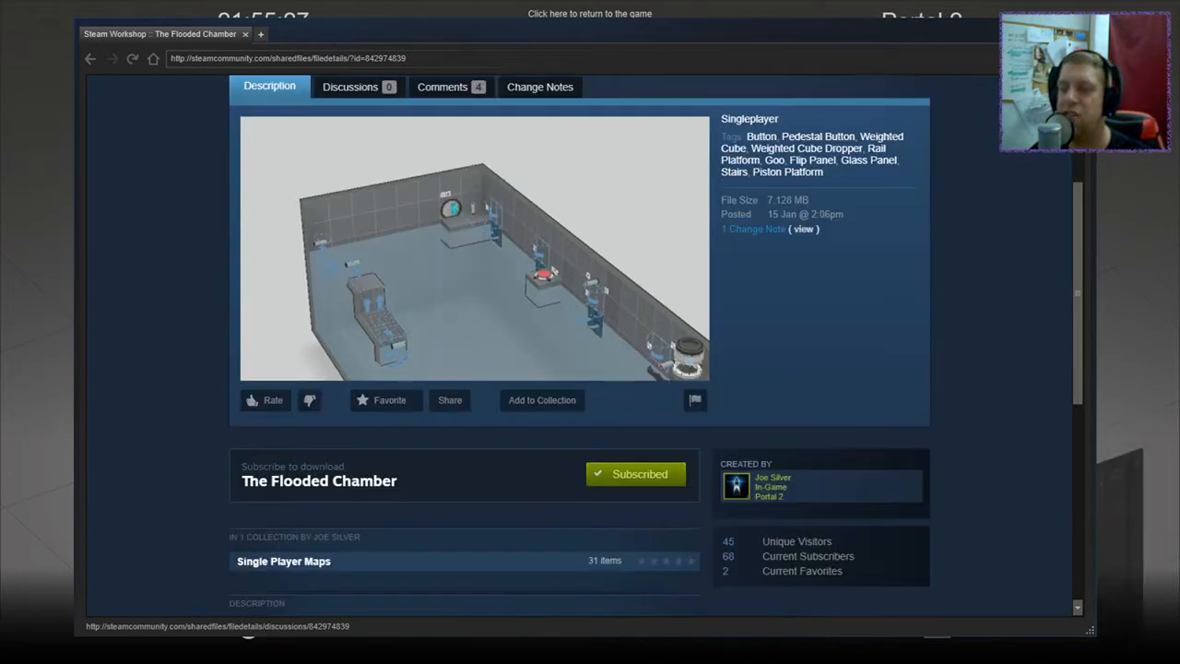
pyautogui.scroll(-3)
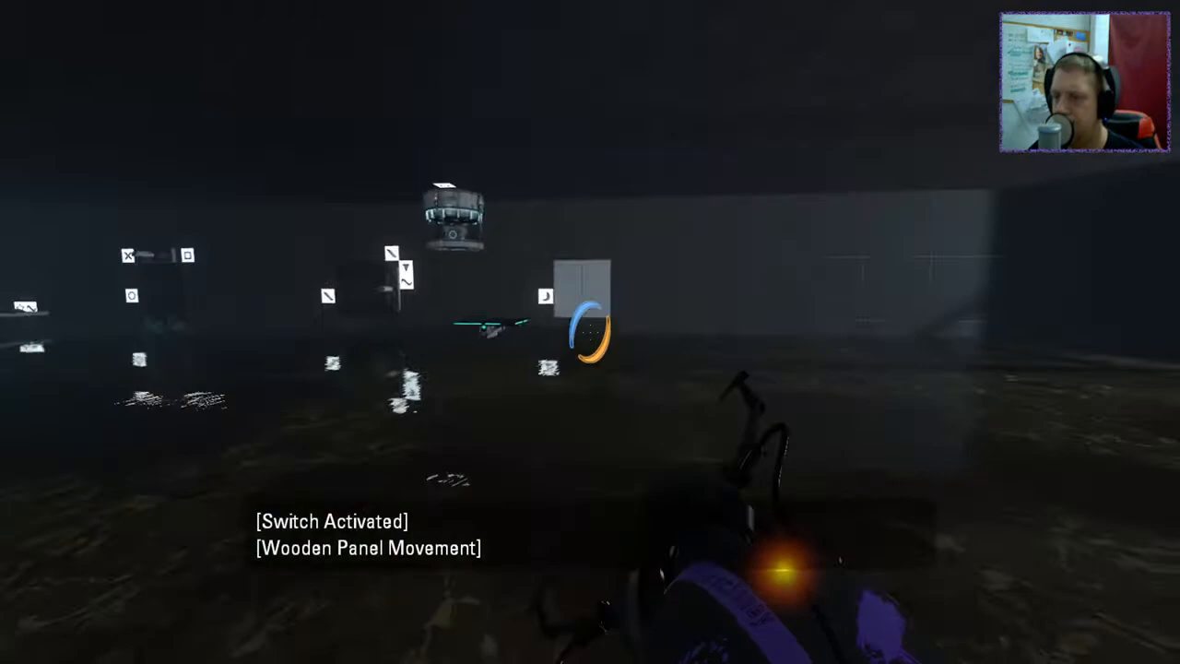
pyautogui.click(590, 331)
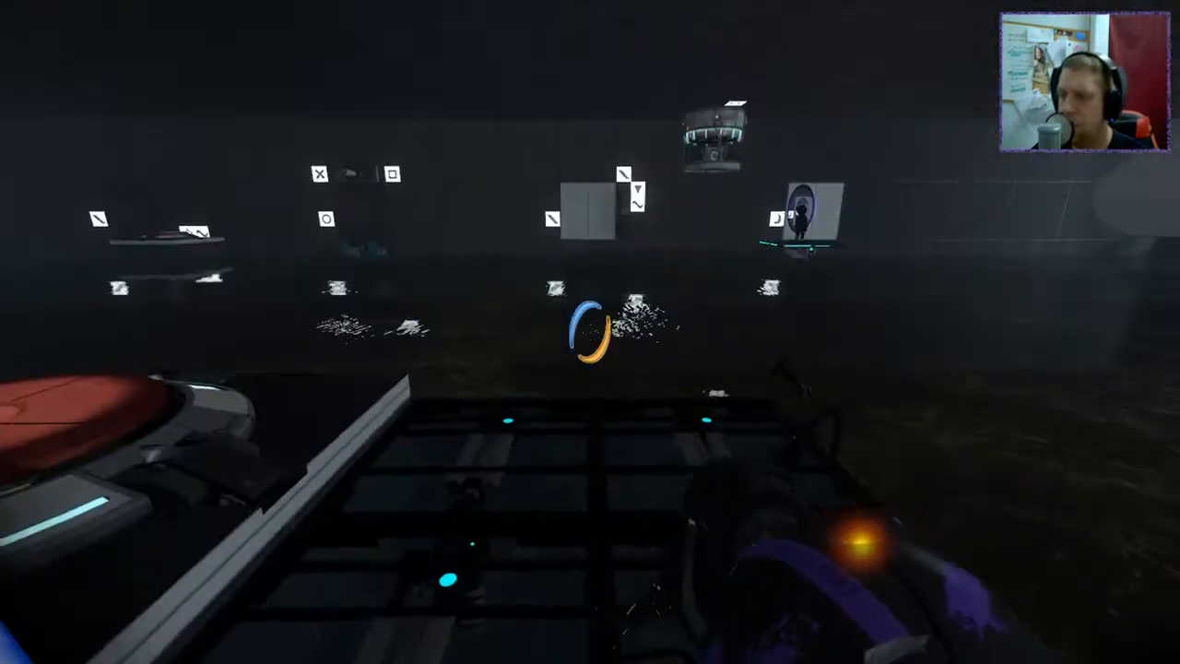
pyautogui.moveTo(589, 332)
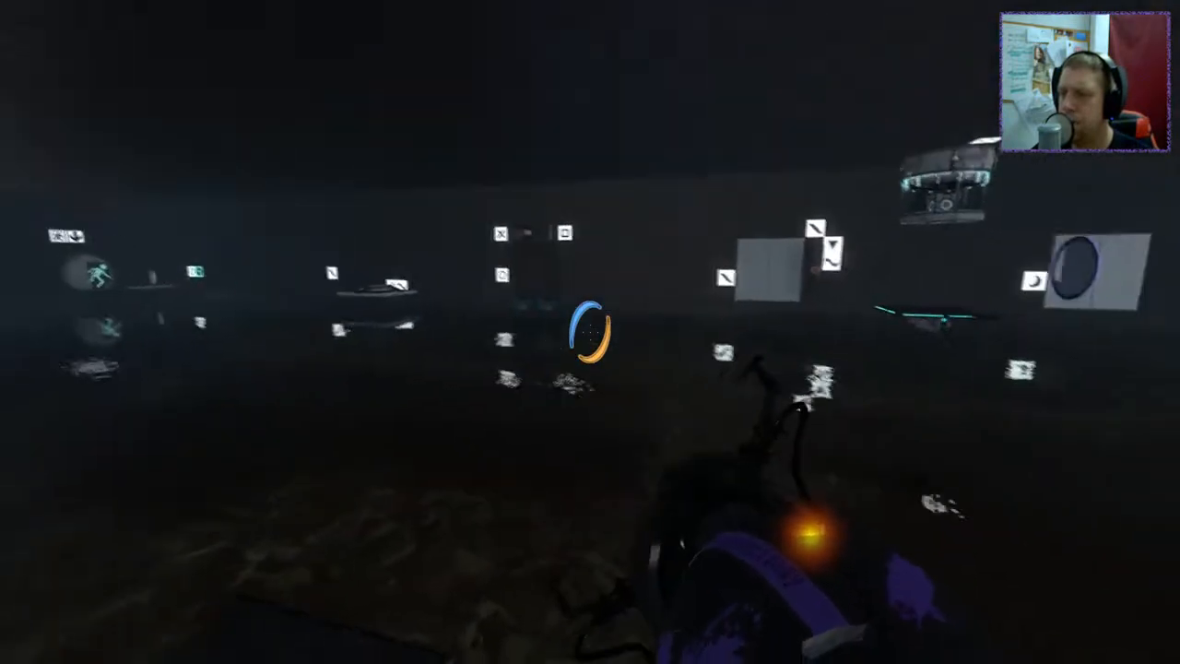
pyautogui.moveTo(590, 331)
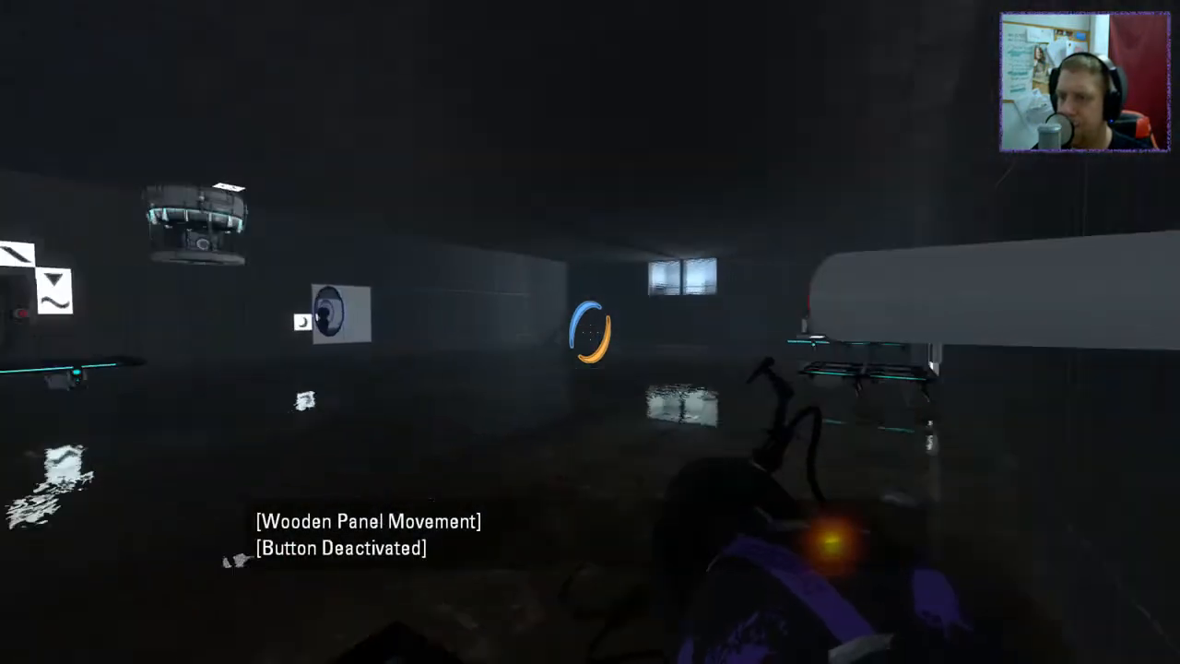
pyautogui.moveTo(590, 332)
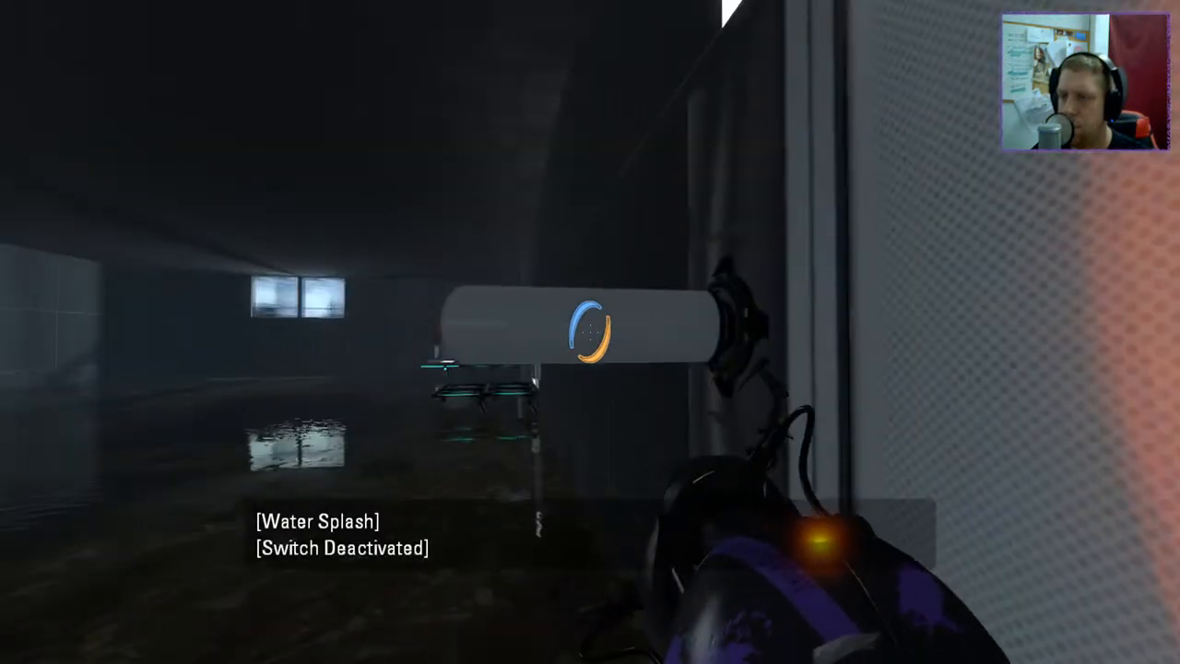
pyautogui.moveTo(590, 332)
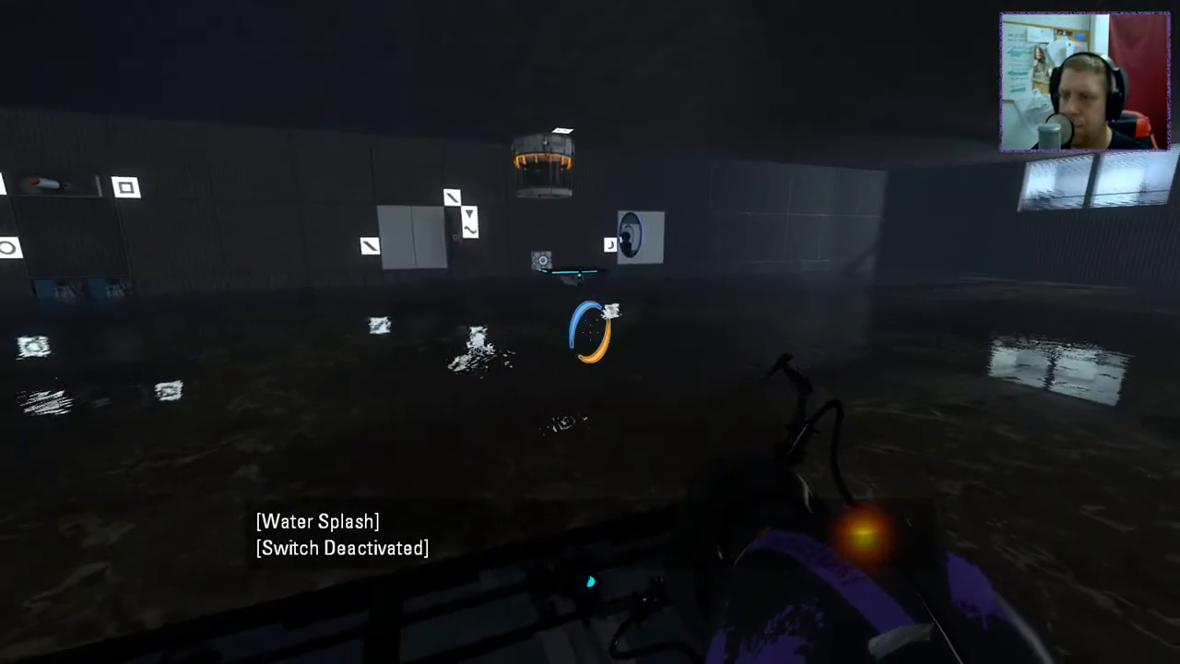
pyautogui.moveTo(590, 332)
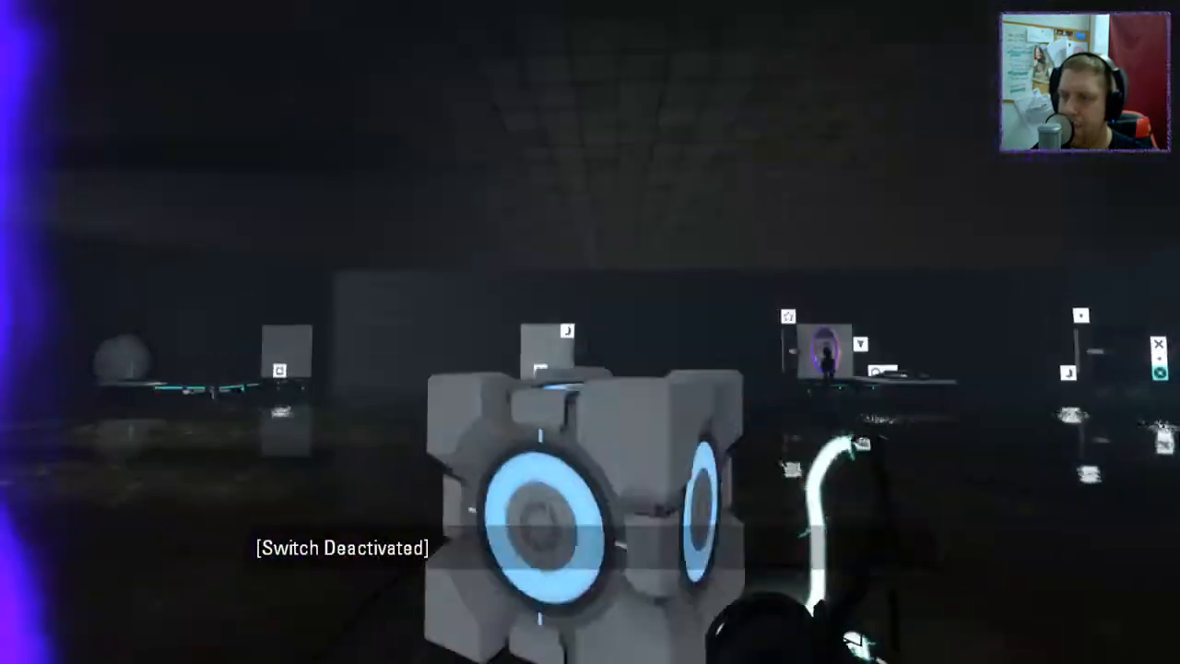
pyautogui.moveTo(590, 331)
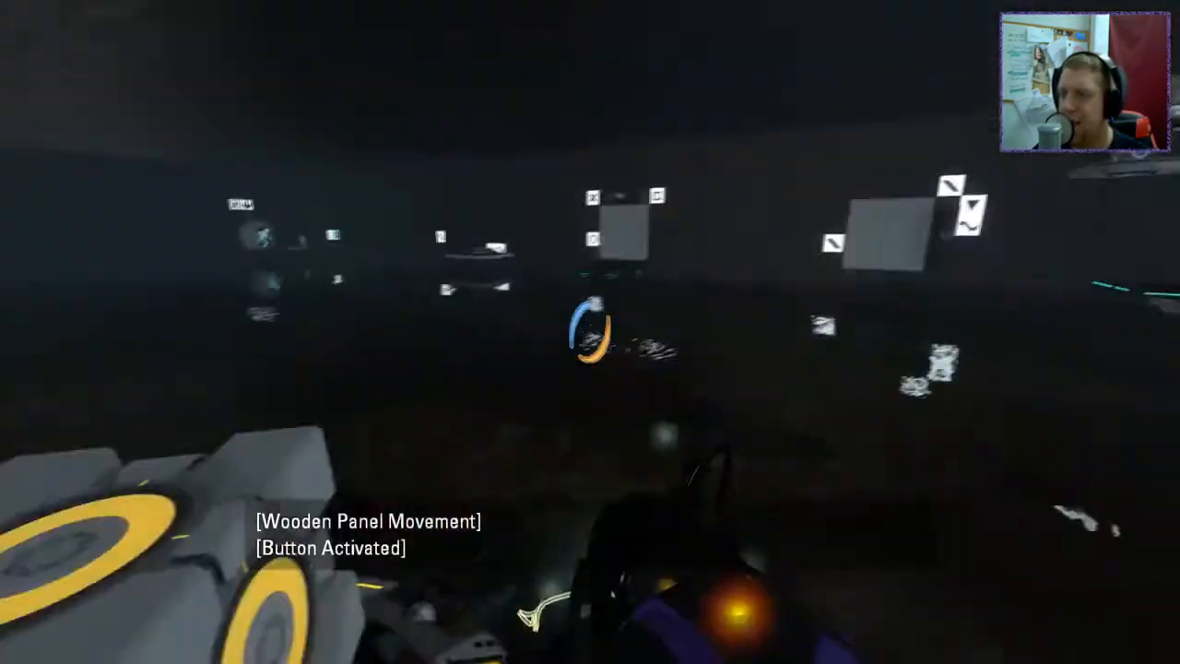
# Step: Carry the weighted cube through portals onto the button, then portal a far chamber surface
pyautogui.click(590, 332)
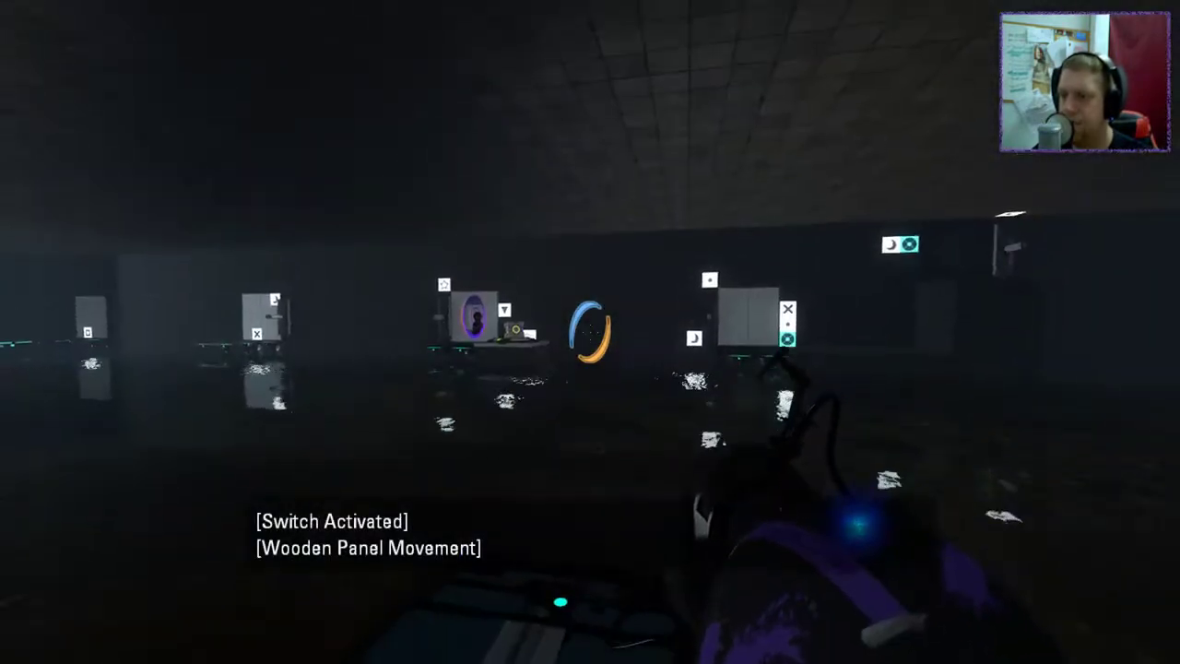
pyautogui.moveTo(590, 332)
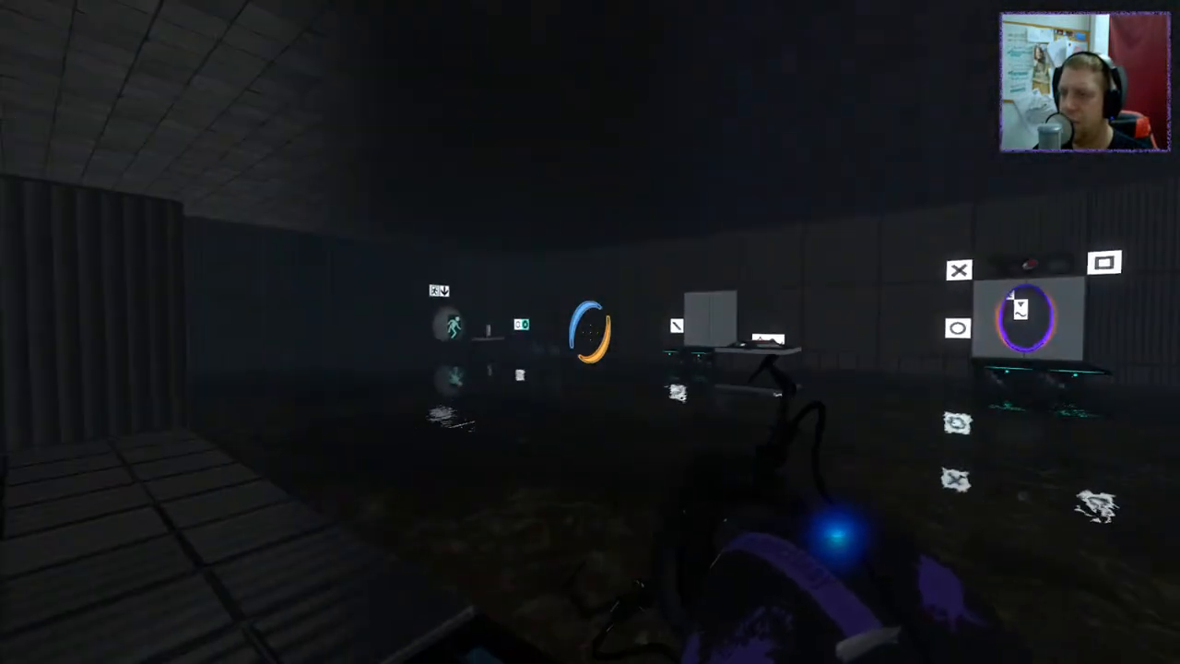
pyautogui.click(590, 332)
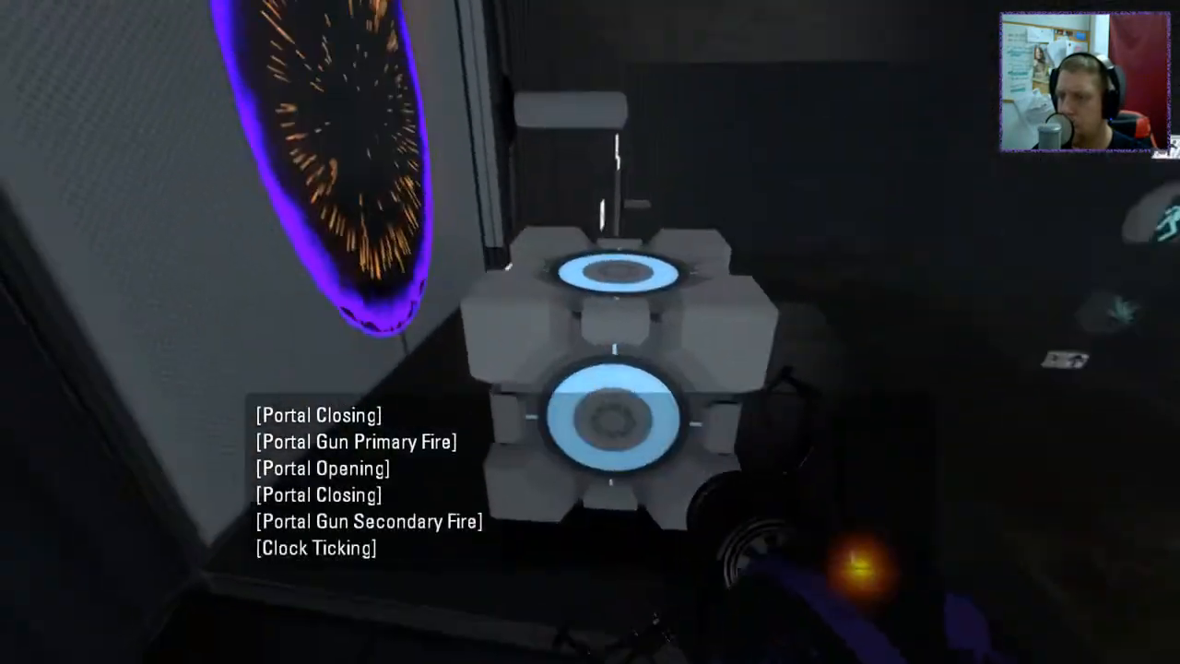
pyautogui.moveTo(590, 332)
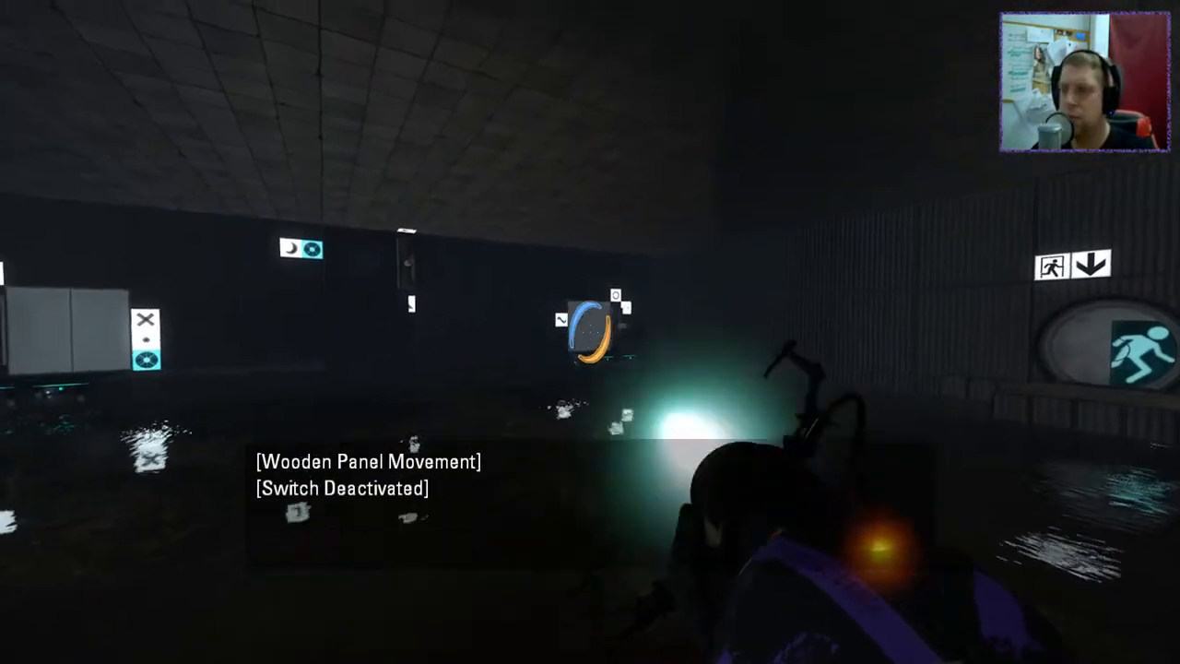
pyautogui.click(590, 331)
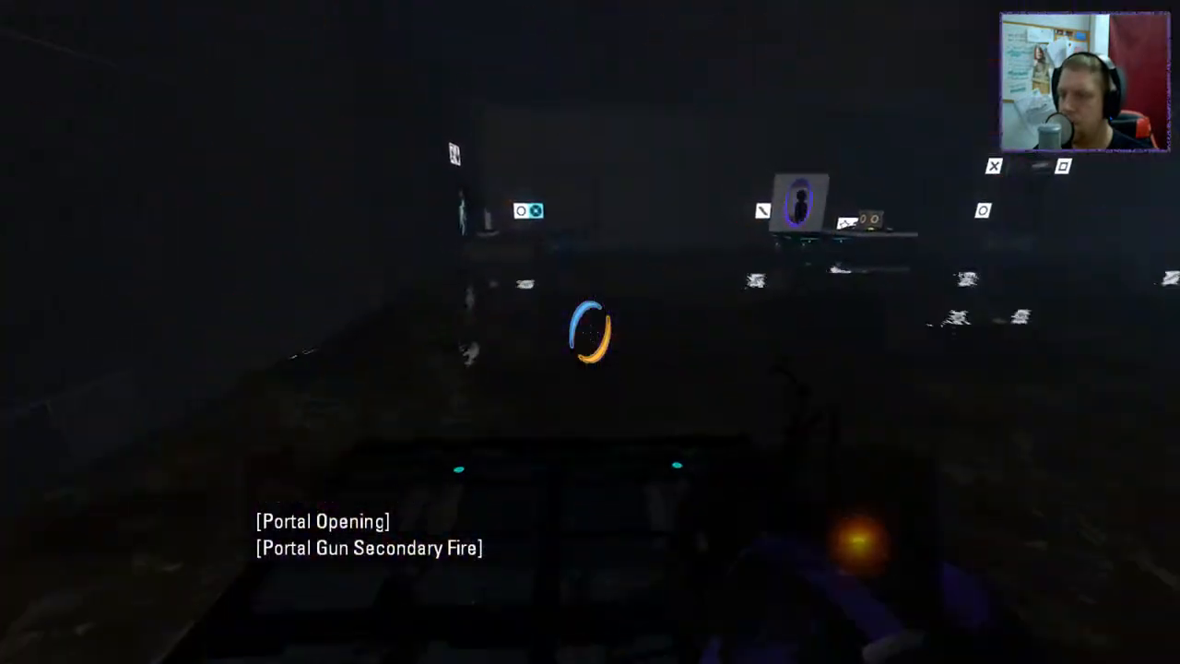